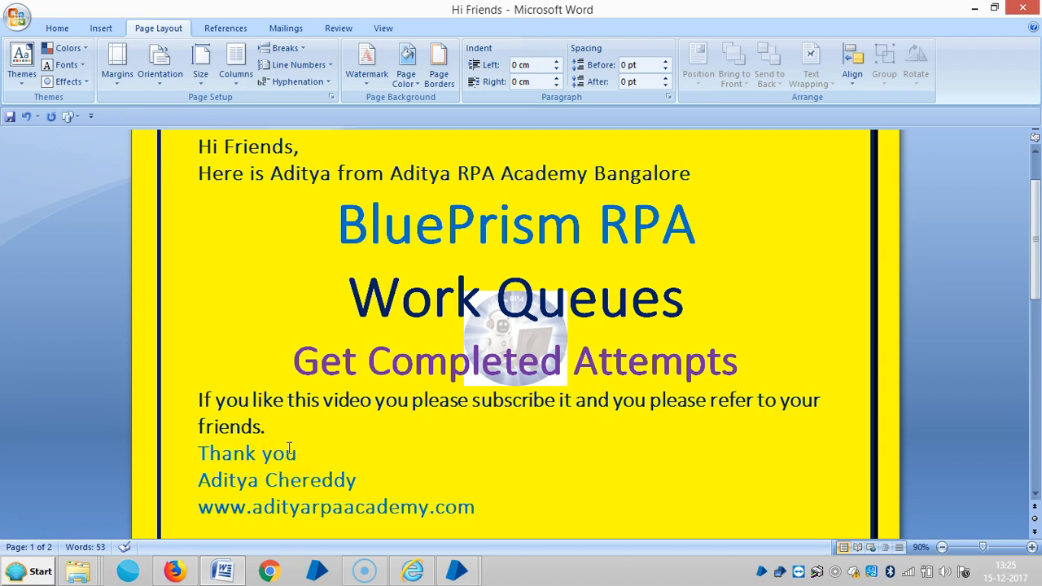
- Switch from the Word title page to the Process Studio flow diagram
click(562, 362)
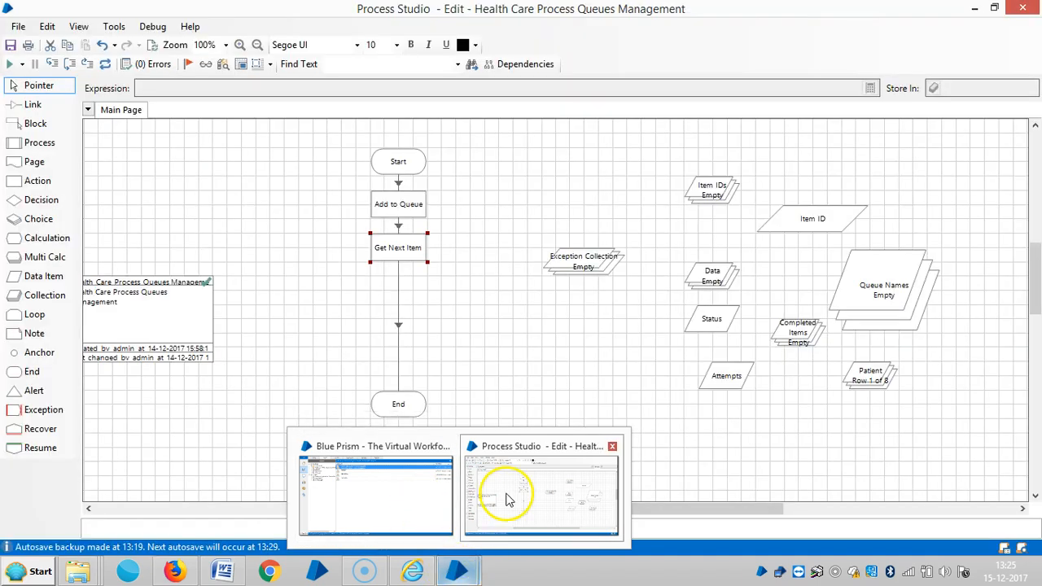
- Show the BluePrism queue contents in Control Room and scroll down to the completed items
click(374, 495)
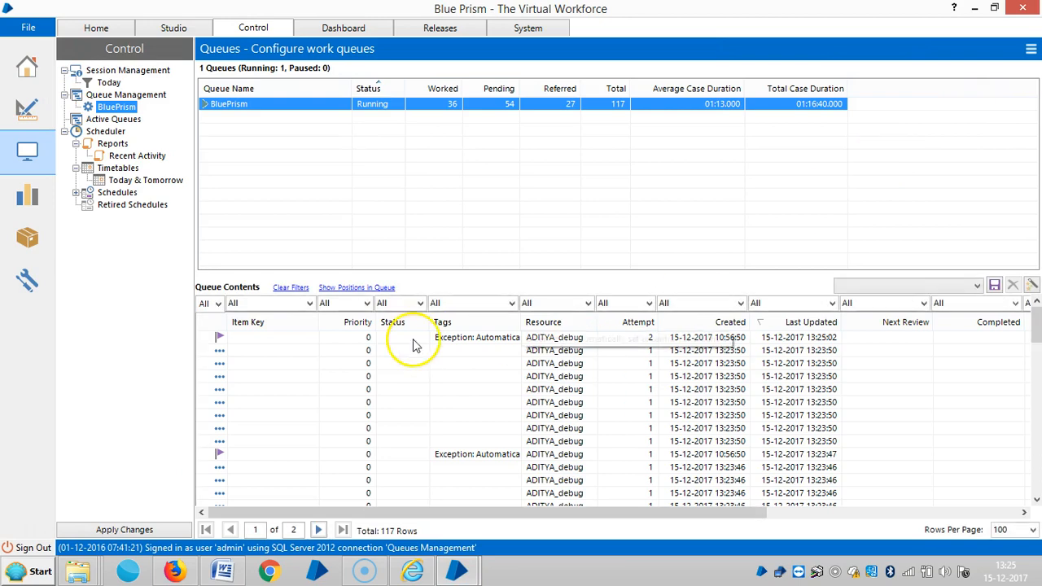
scroll(down, 3)
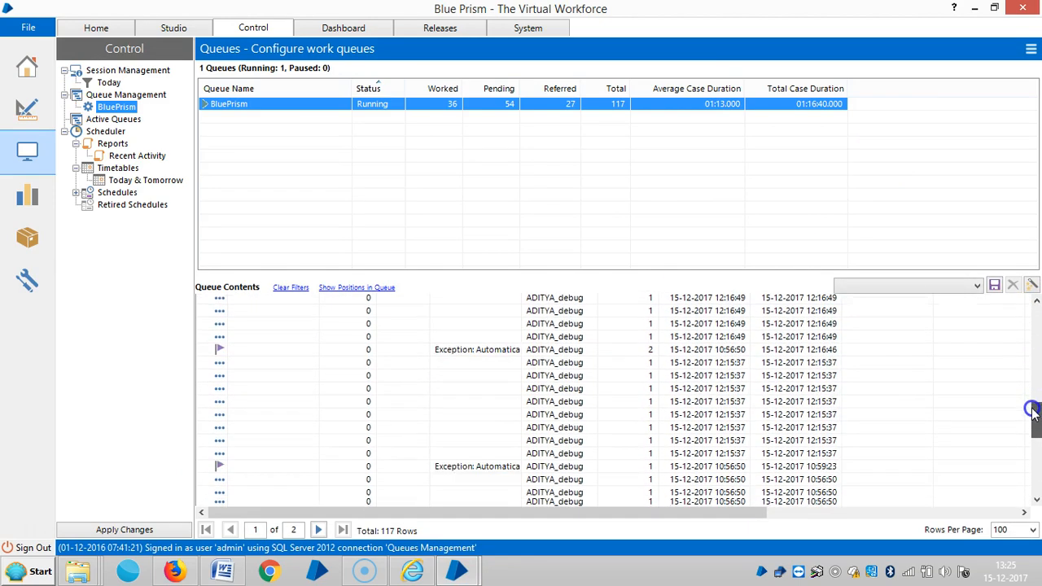
scroll(down, 3)
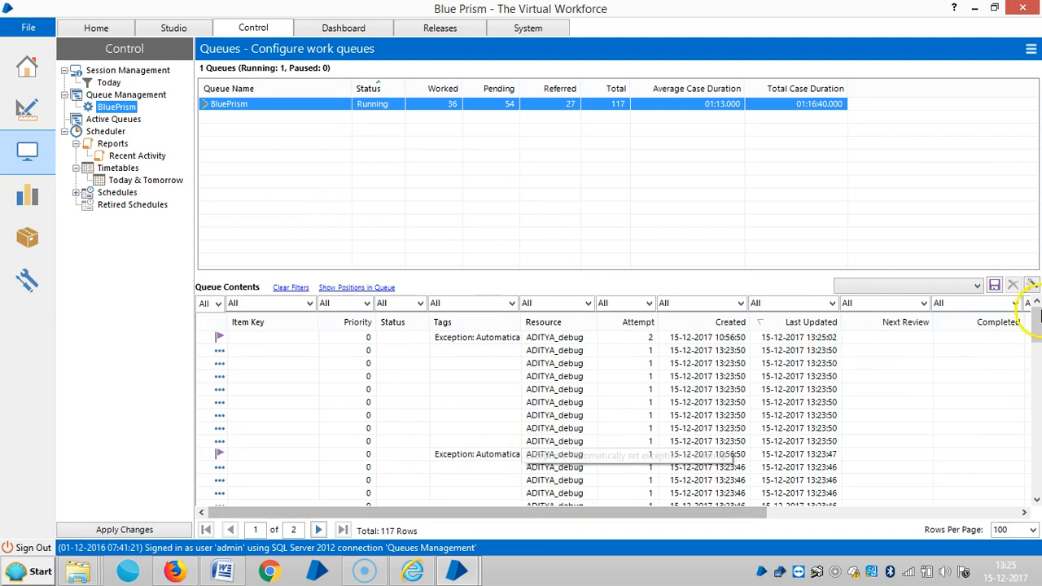
scroll(down, 3)
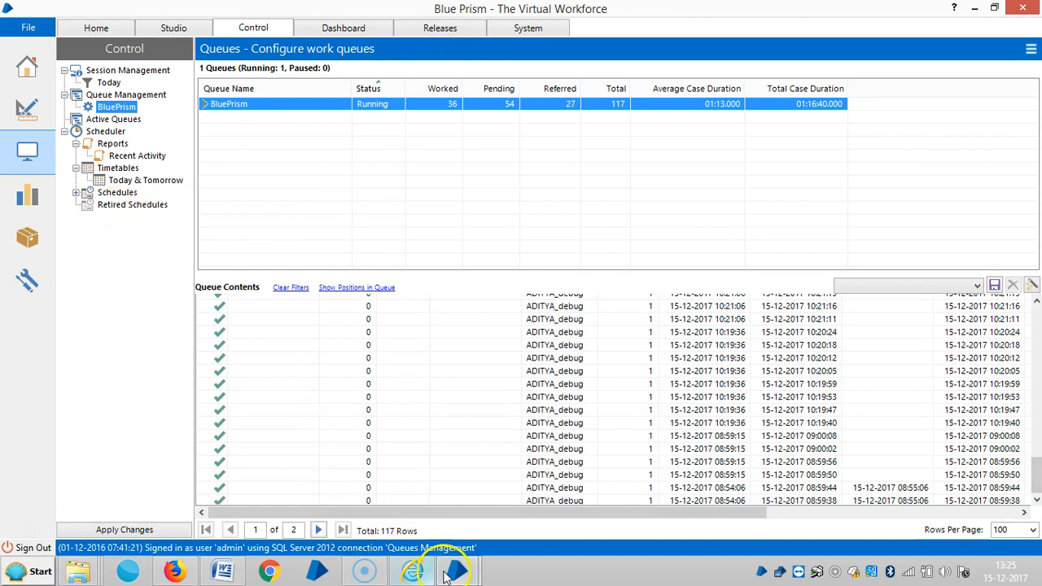
- Return to Process Studio and place an Action1 stage below Get Next Item
click(456, 569)
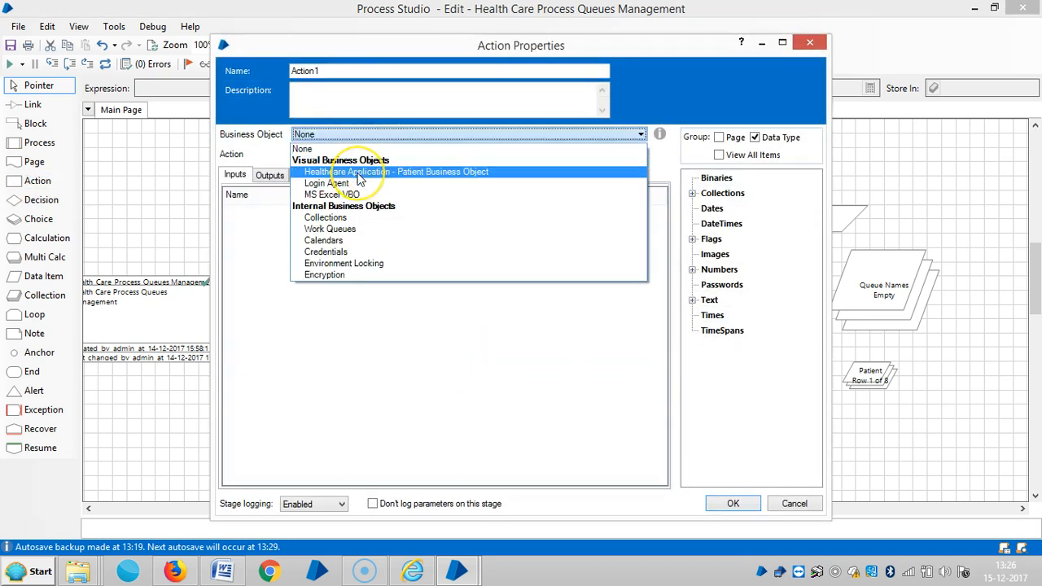
mouse_move(329, 228)
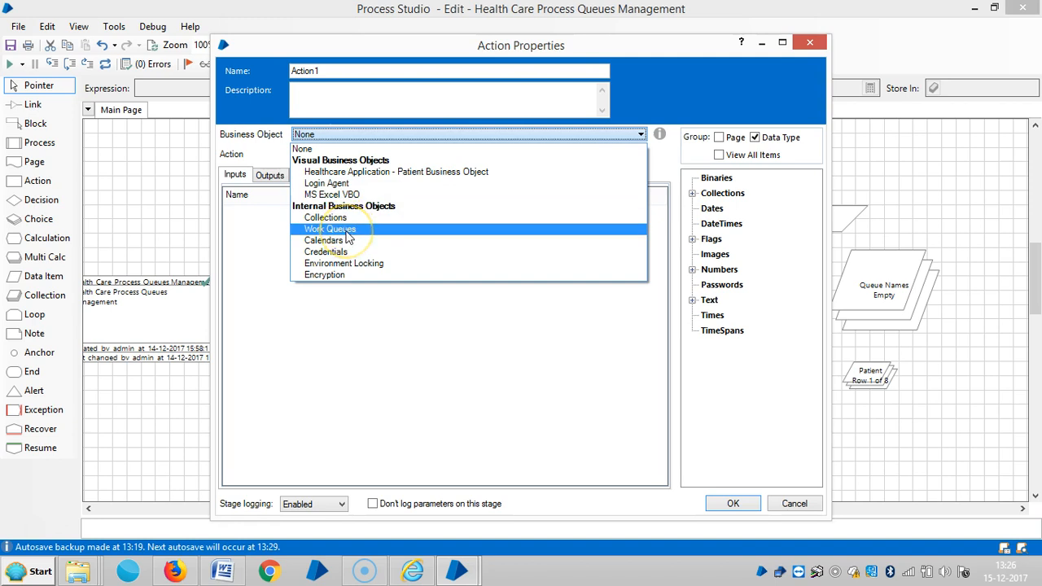
click(328, 227)
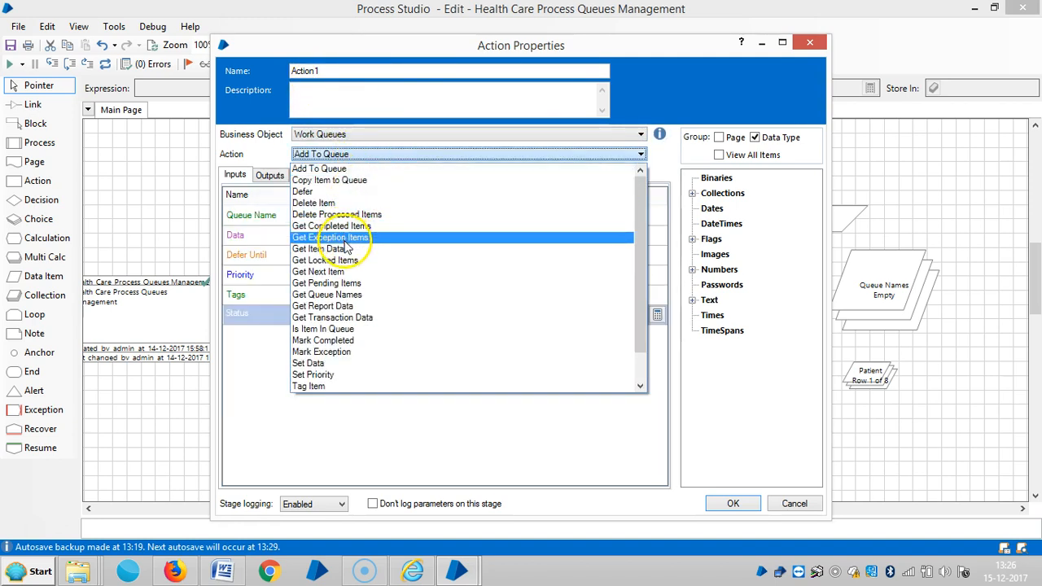
click(330, 225)
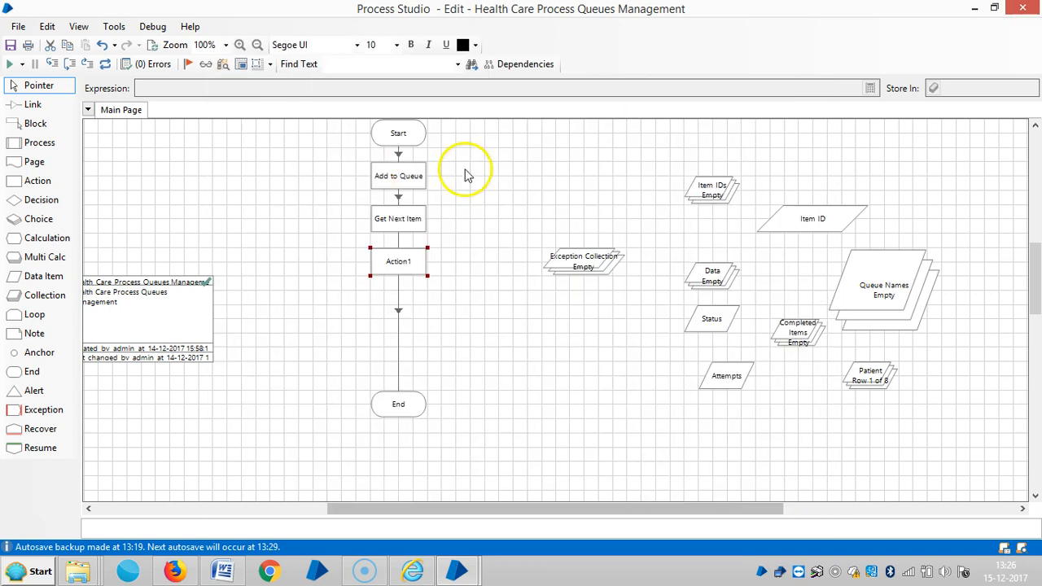
- Name the stage Queue Name, calling Work Queues > Get Queue Names with output stored in Queue Names
double_click(397, 261)
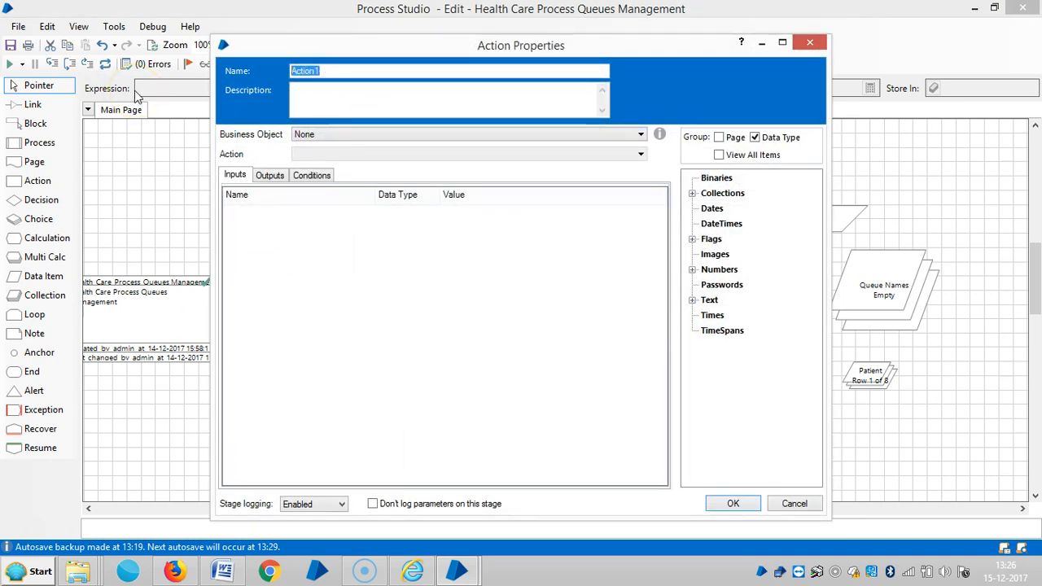
text(Queue)
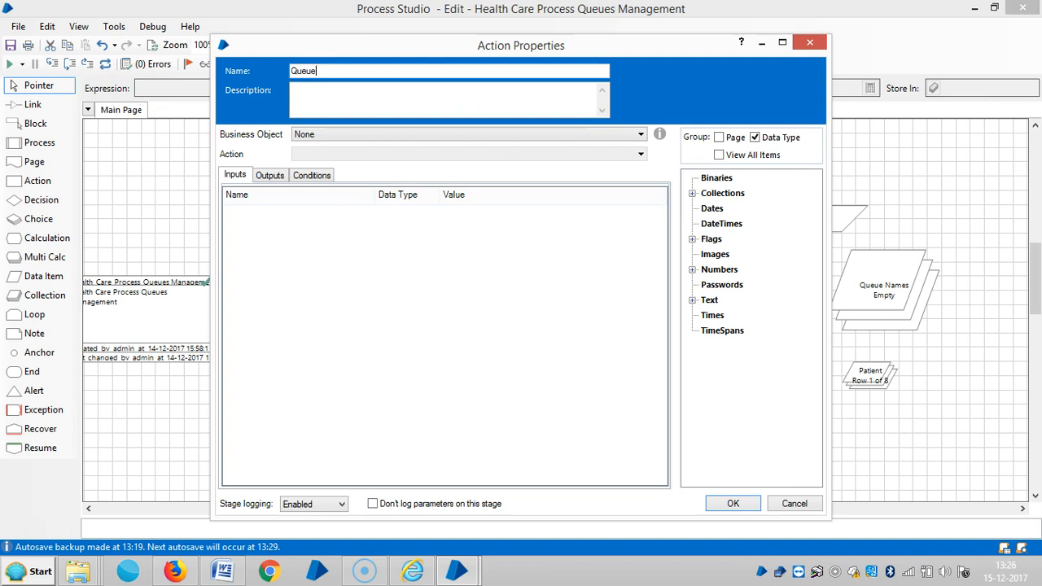
text(Name)
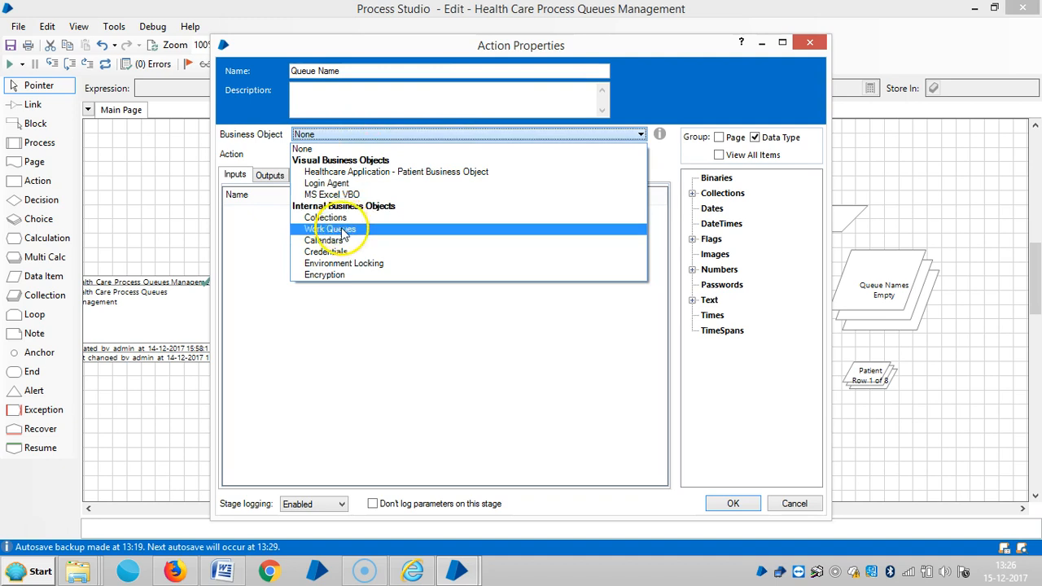
click(329, 228)
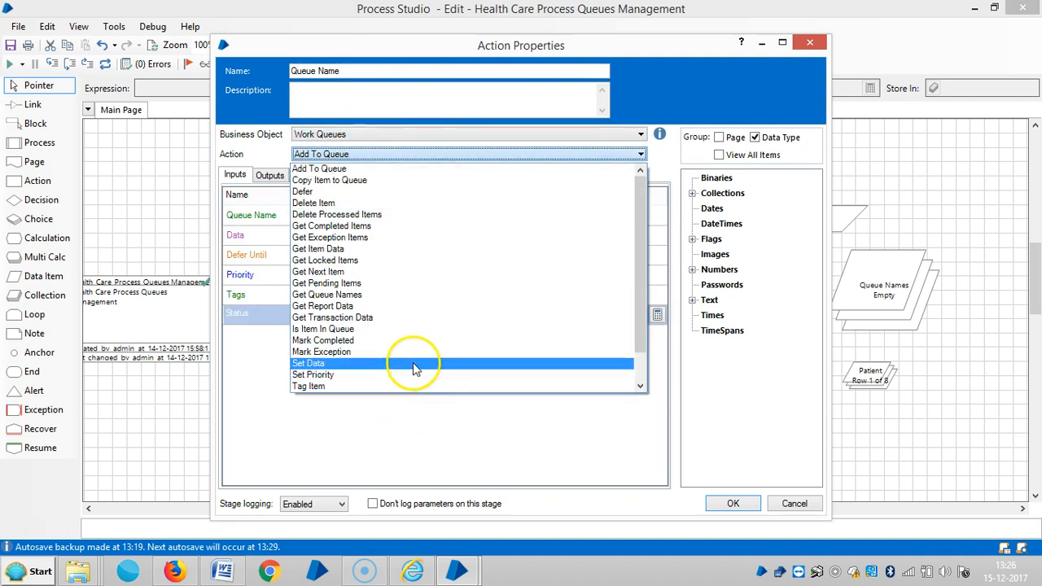
mouse_move(424, 341)
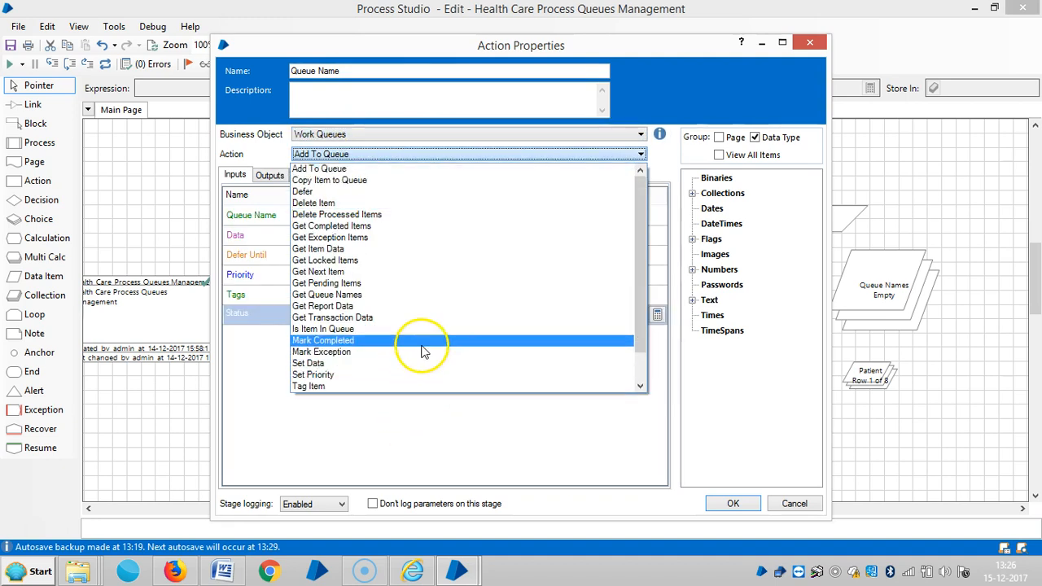
click(327, 293)
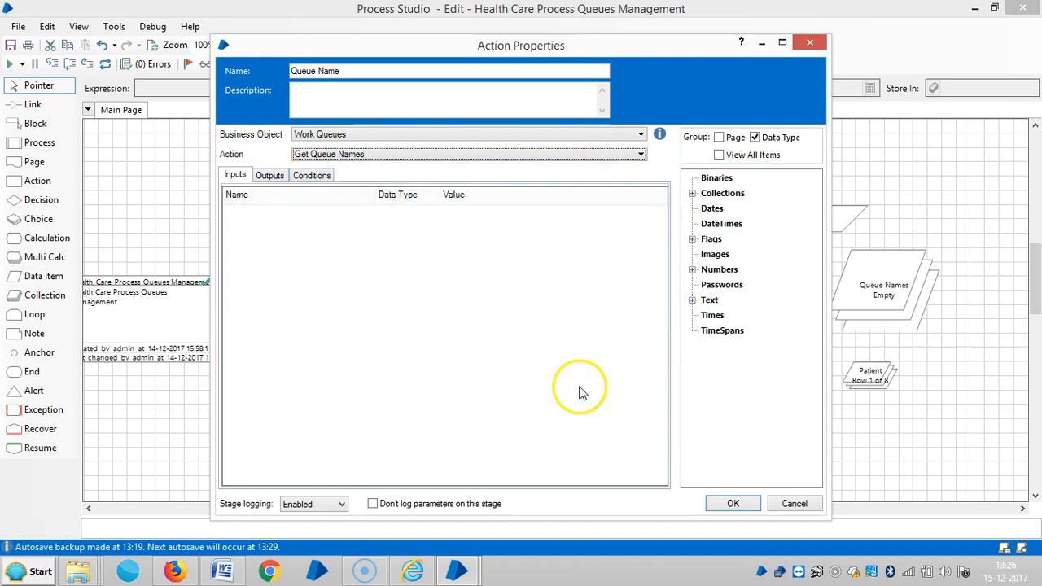
click(270, 174)
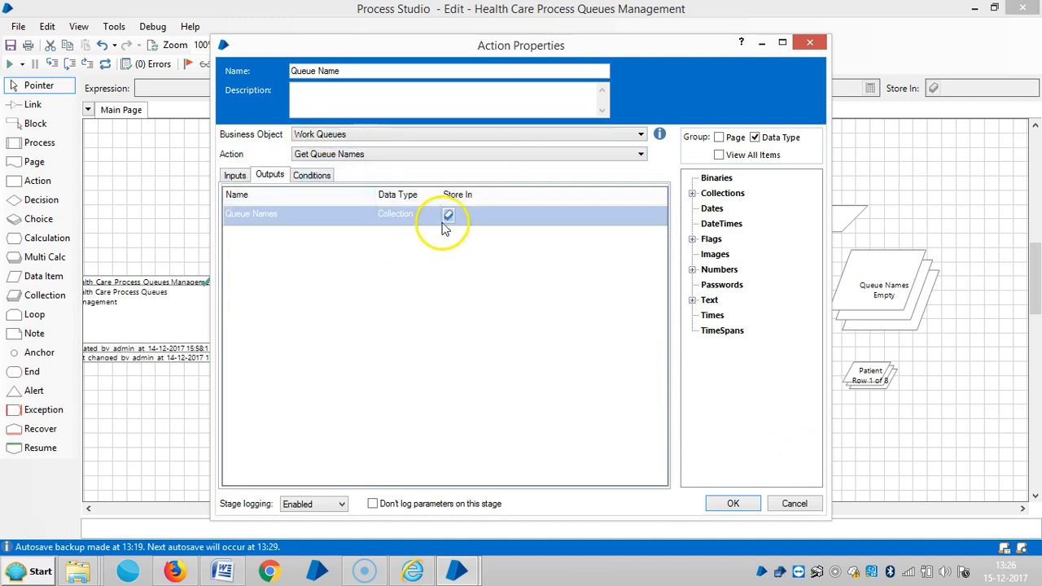
click(447, 215)
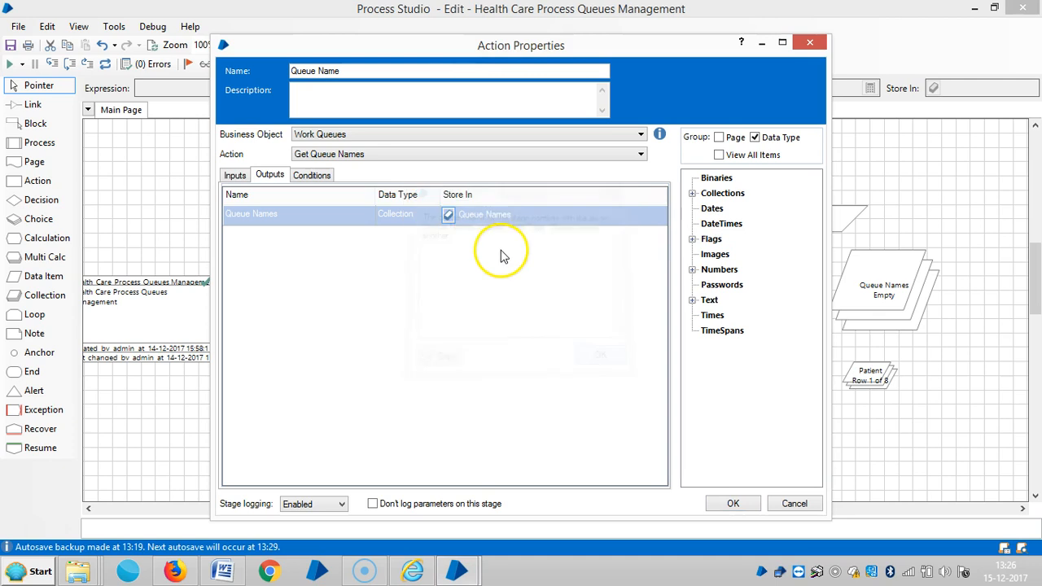
mouse_move(749, 492)
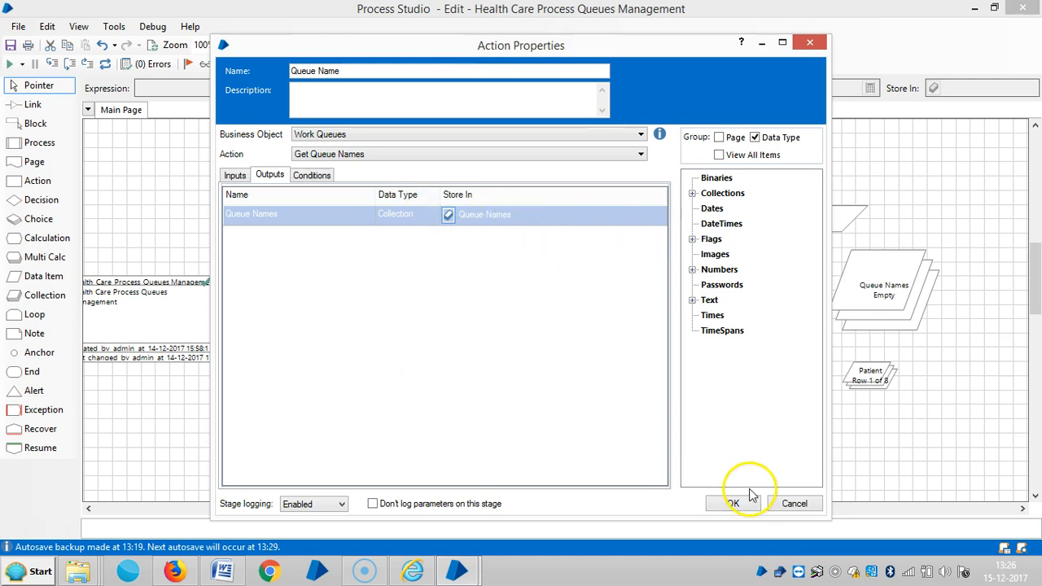
click(732, 503)
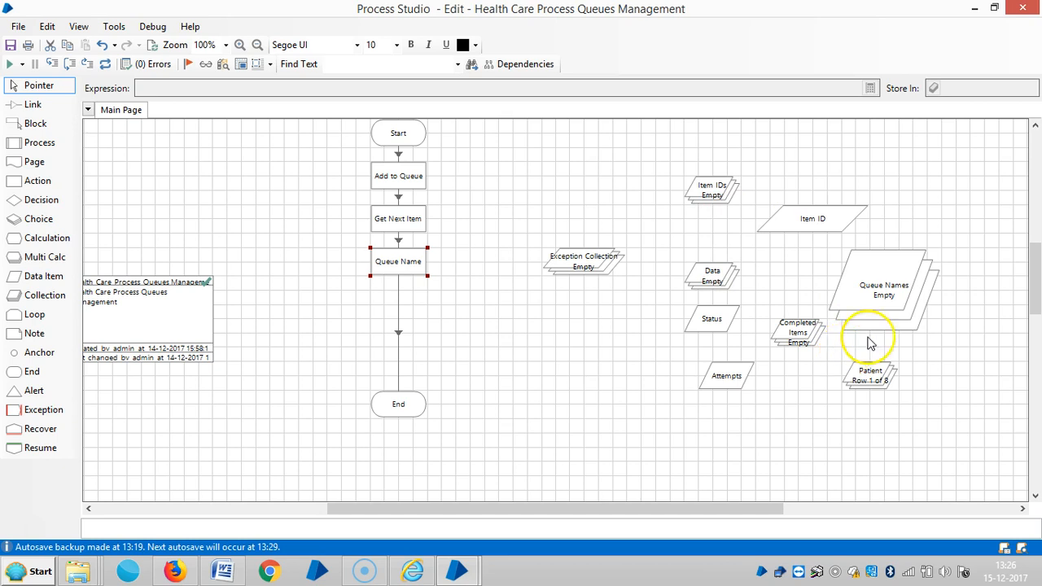
- Move the Queue Names collection beside the flow and check it holds the value BluePrism
drag(883, 289, 610, 358)
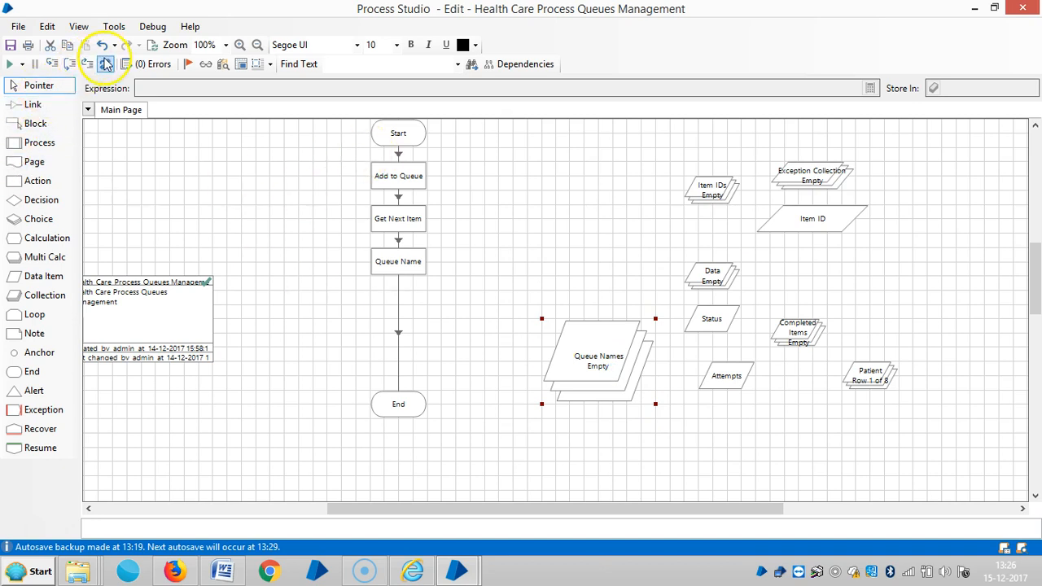
click(10, 64)
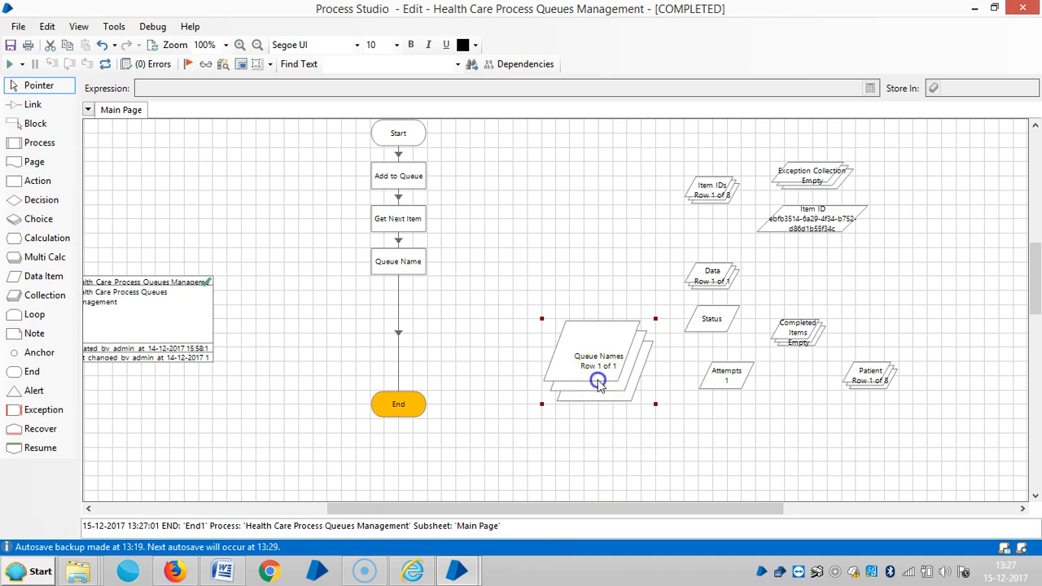
double_click(599, 361)
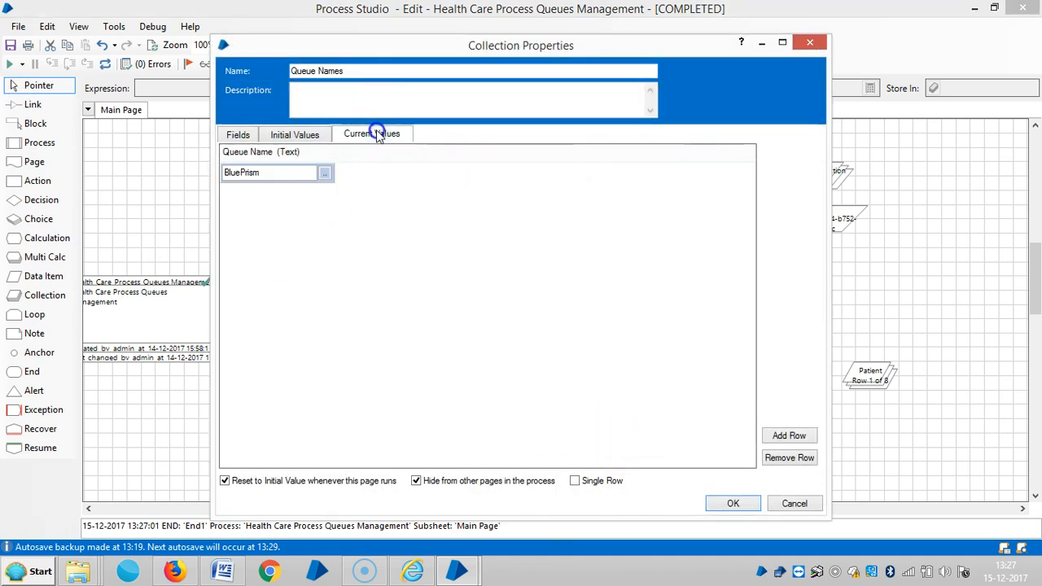
right_click(269, 172)
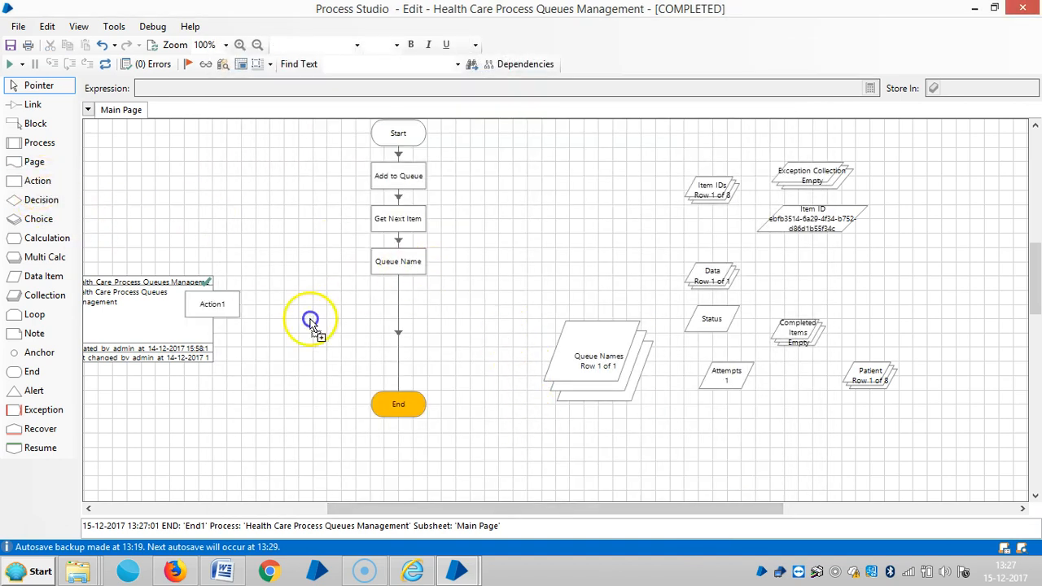
- Set Action1 to Work Queues > Get Completed Items with Queue Name "BluePrism"
double_click(310, 317)
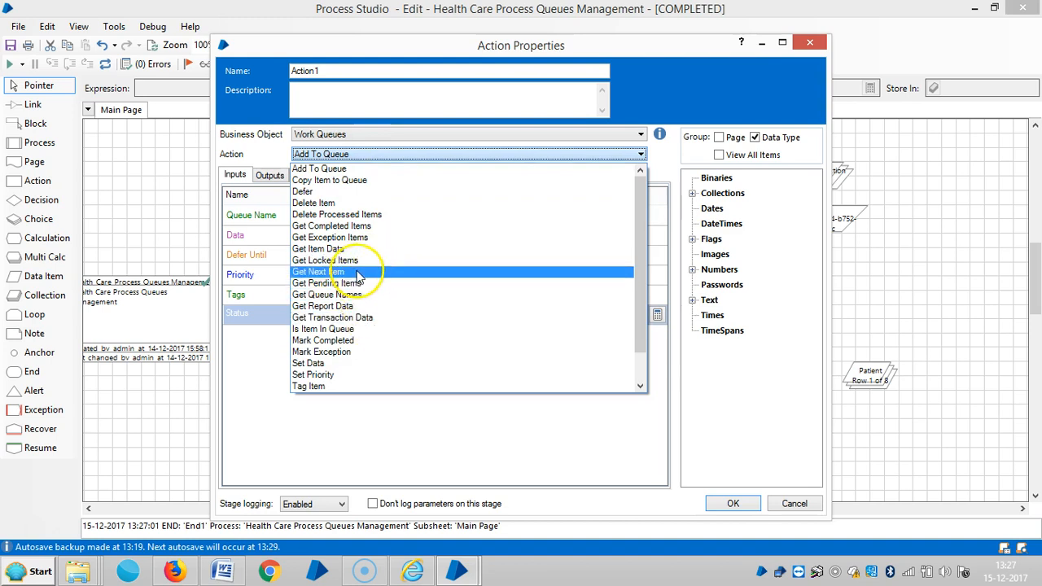
click(332, 225)
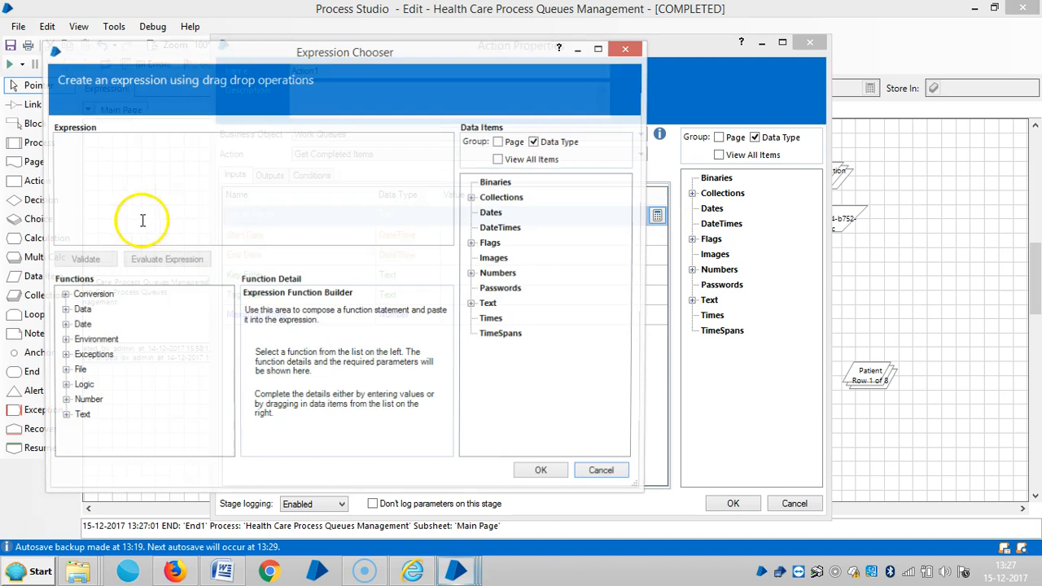
text(BluePrism)
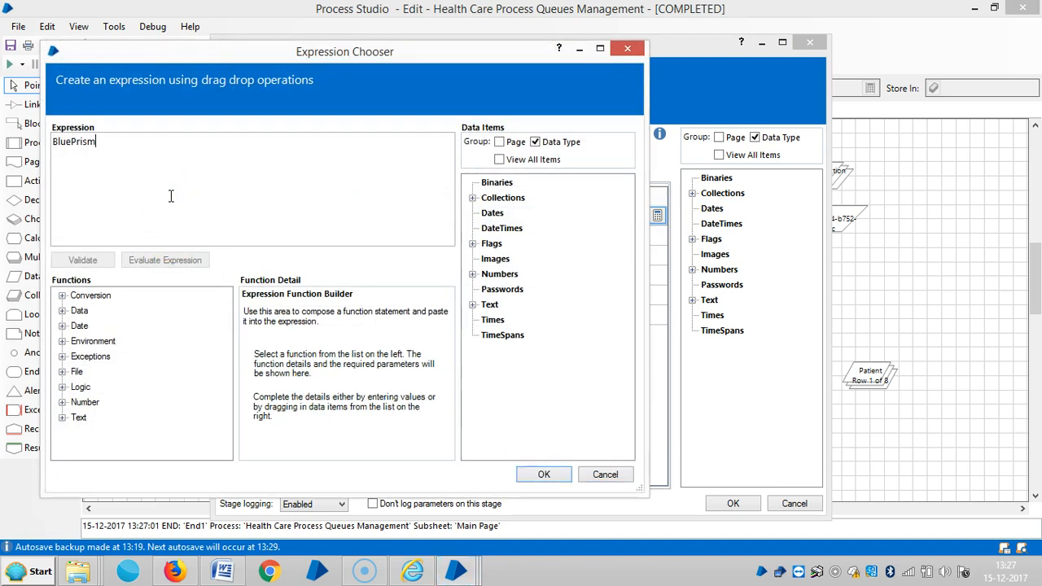
text(")
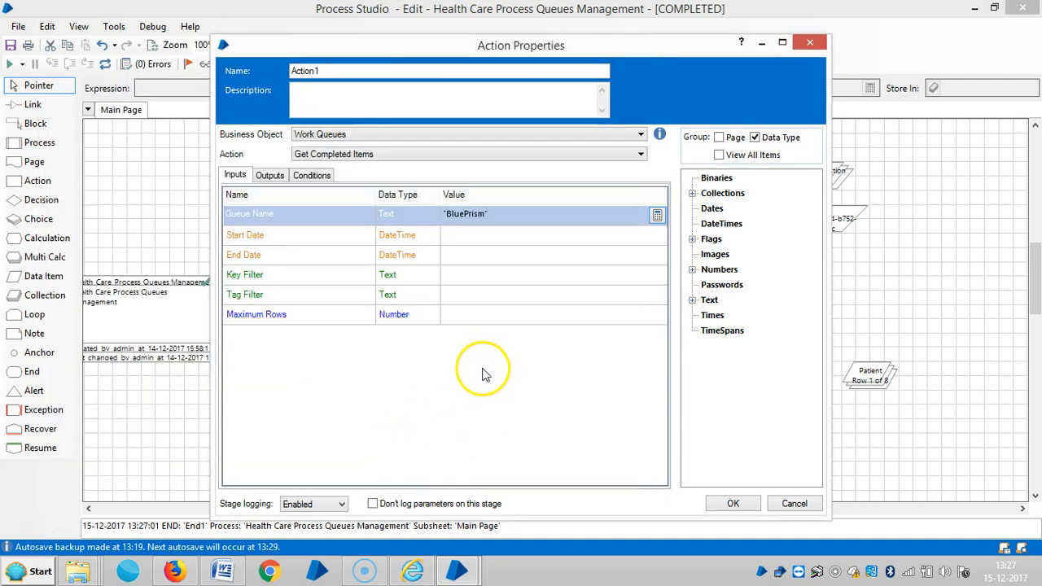
- Store the action's output in a new Completed Items collection and confirm the stage
click(271, 176)
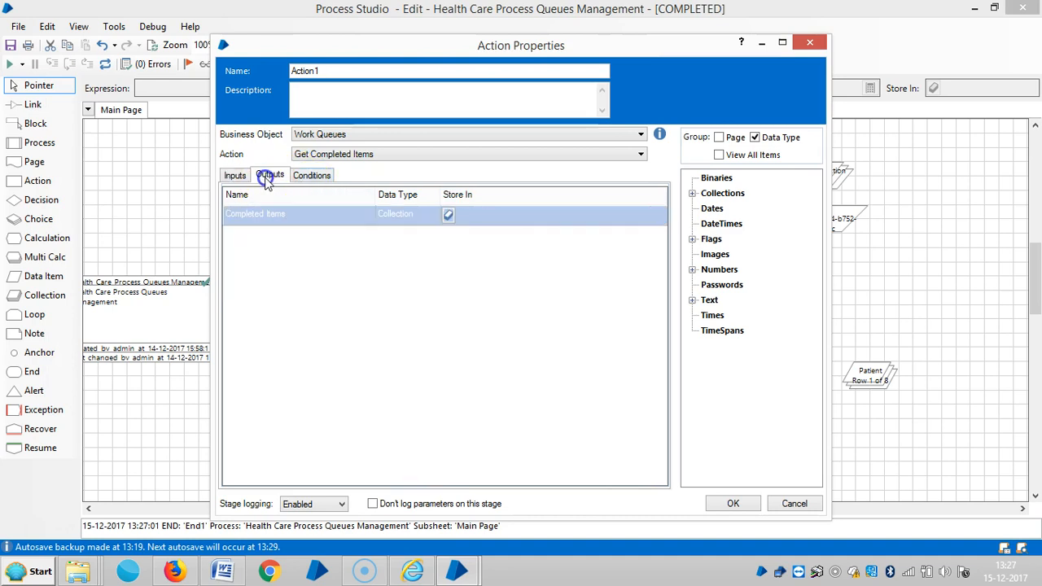
mouse_move(450, 217)
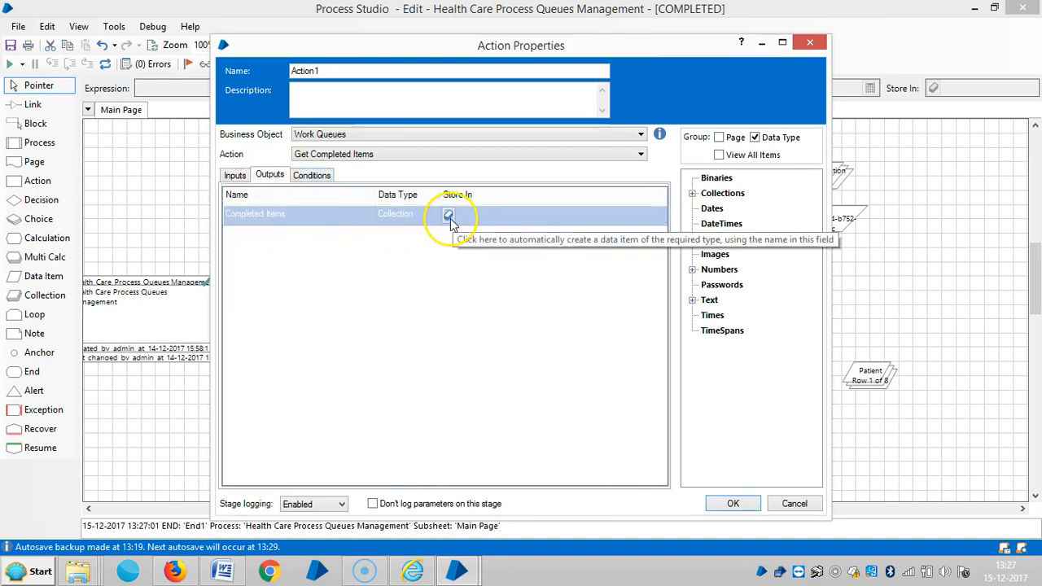
click(449, 214)
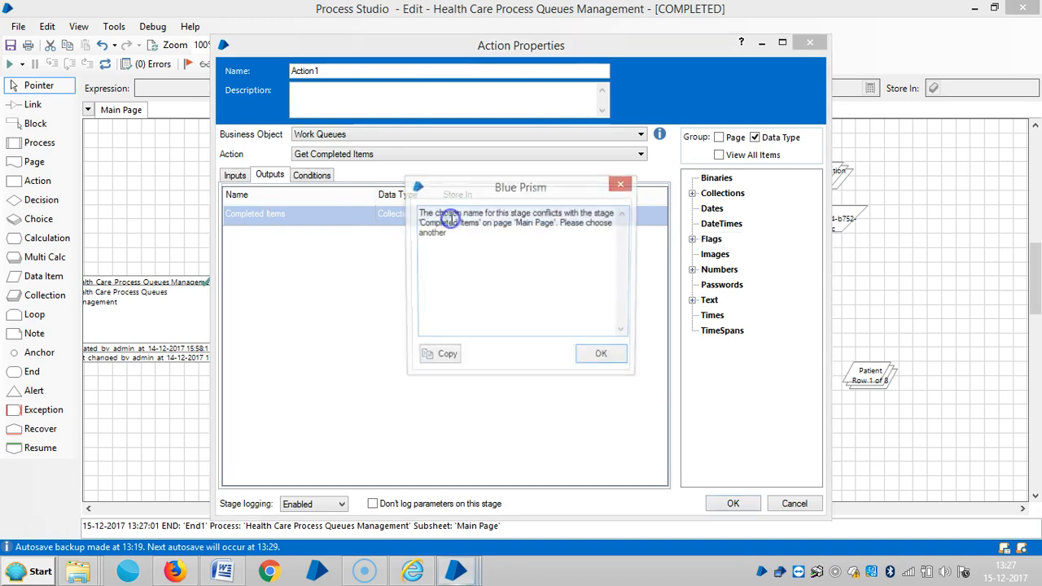
click(601, 352)
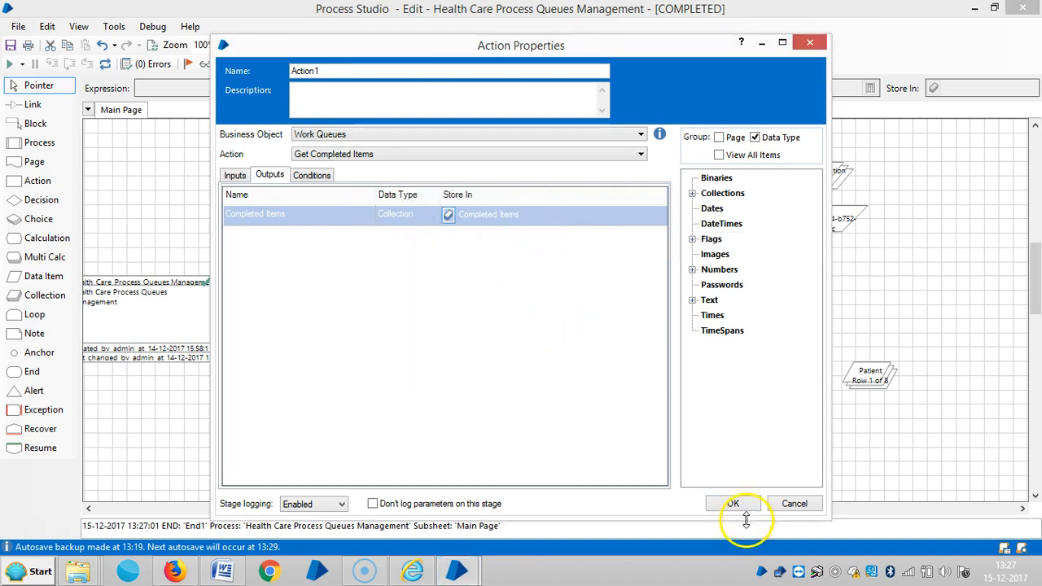
click(732, 502)
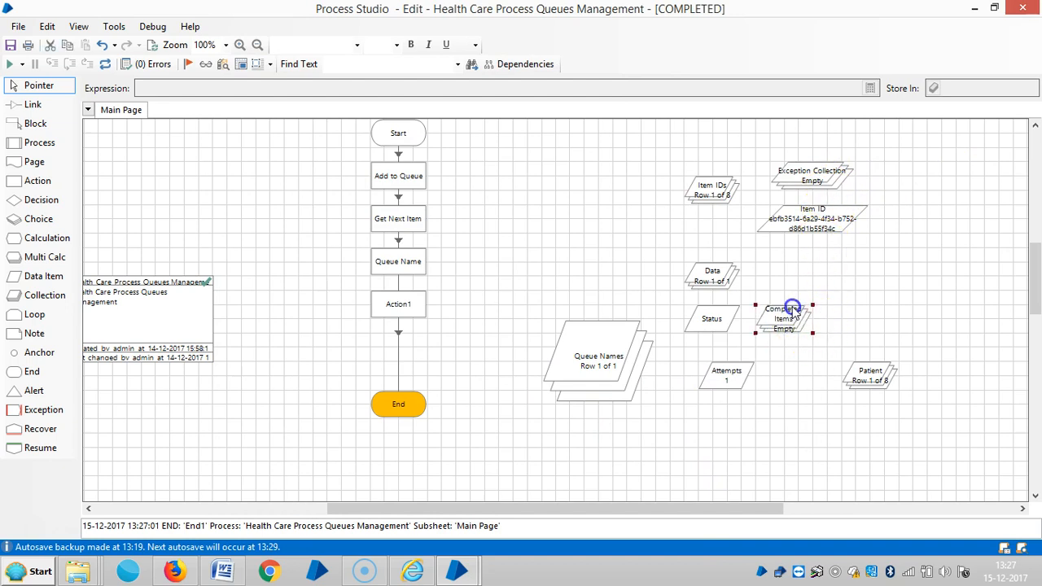
- Move Completed Items to the top middle and rename the action Get Completed Items
drag(781, 317, 569, 219)
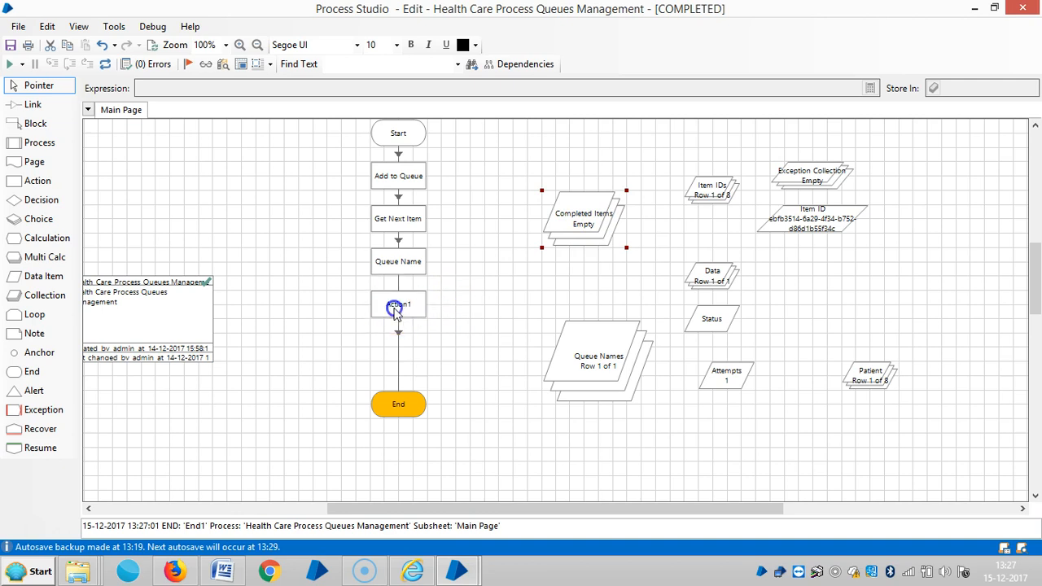
double_click(397, 305)
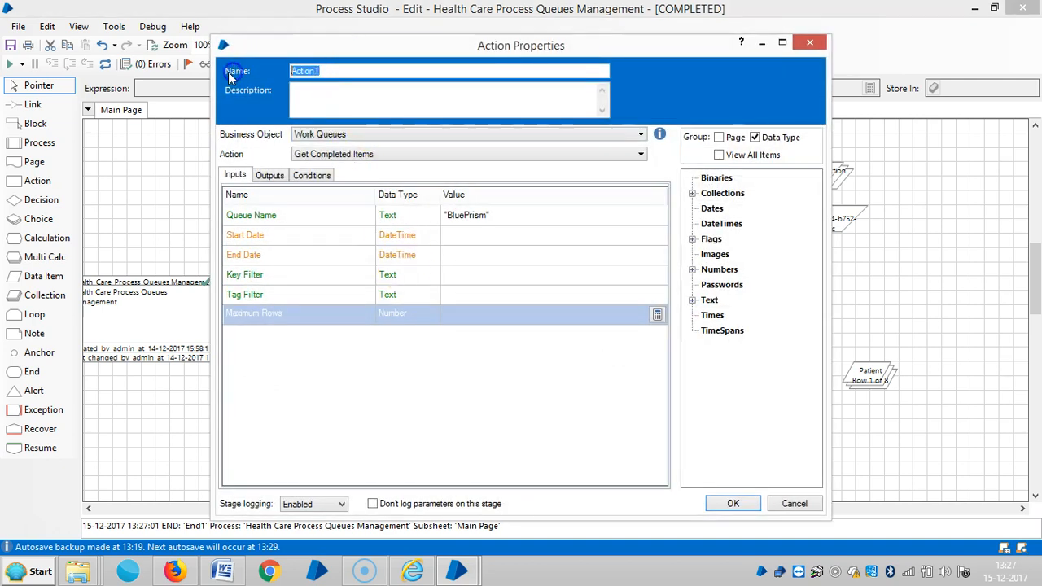
text(Get Completed Items)
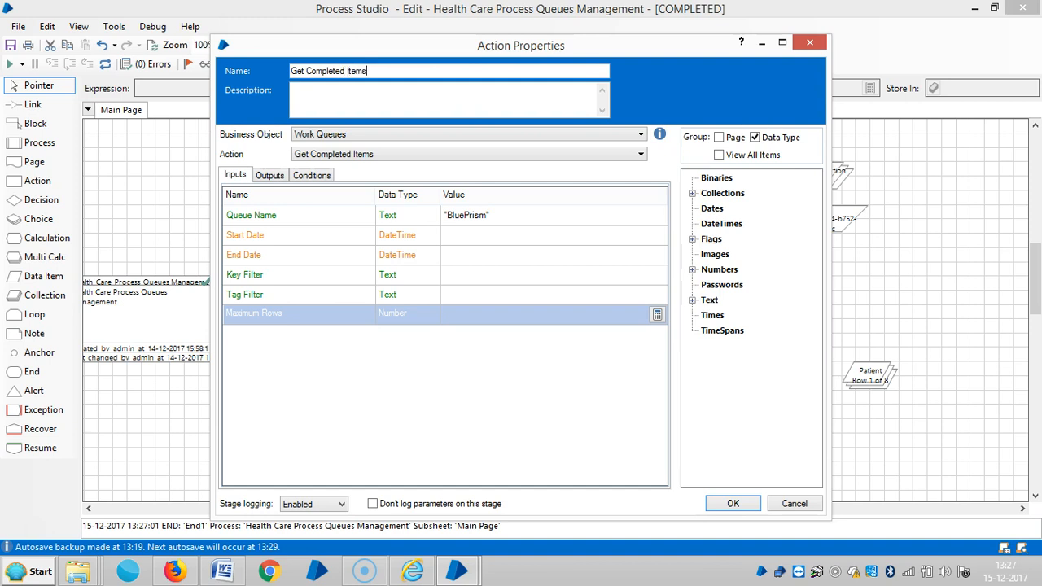
click(733, 503)
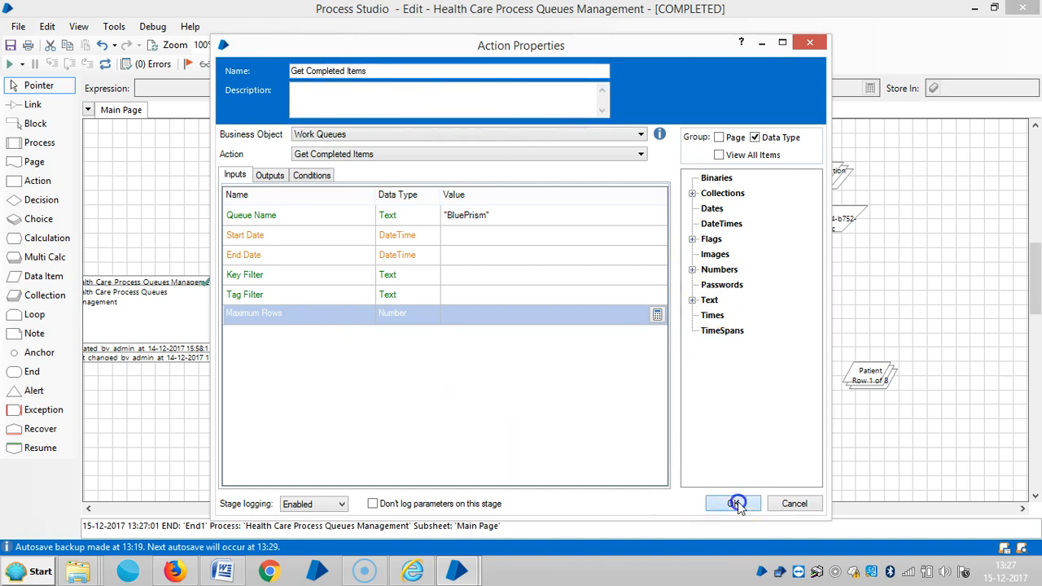
click(732, 503)
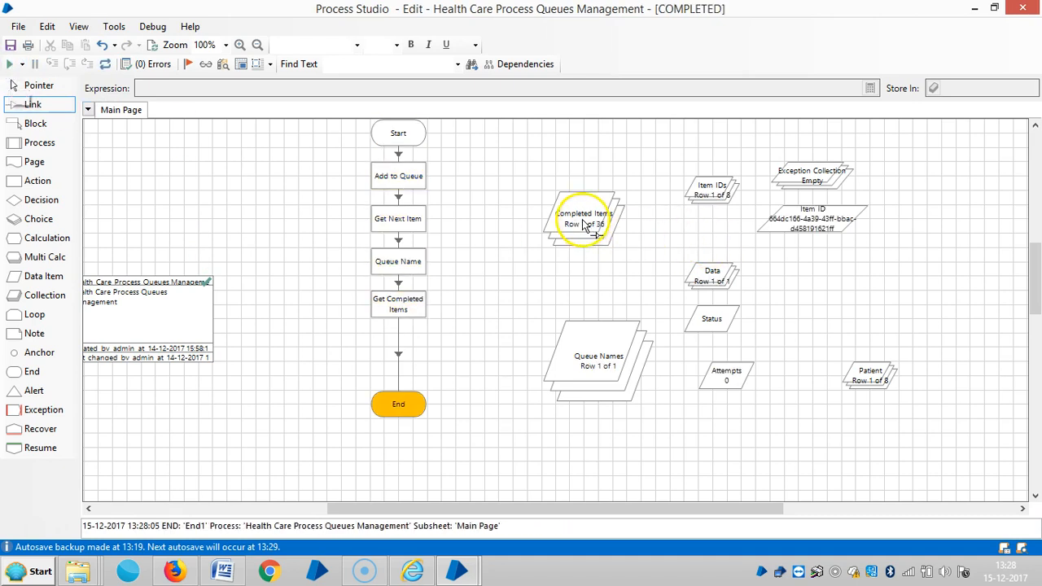
double_click(581, 218)
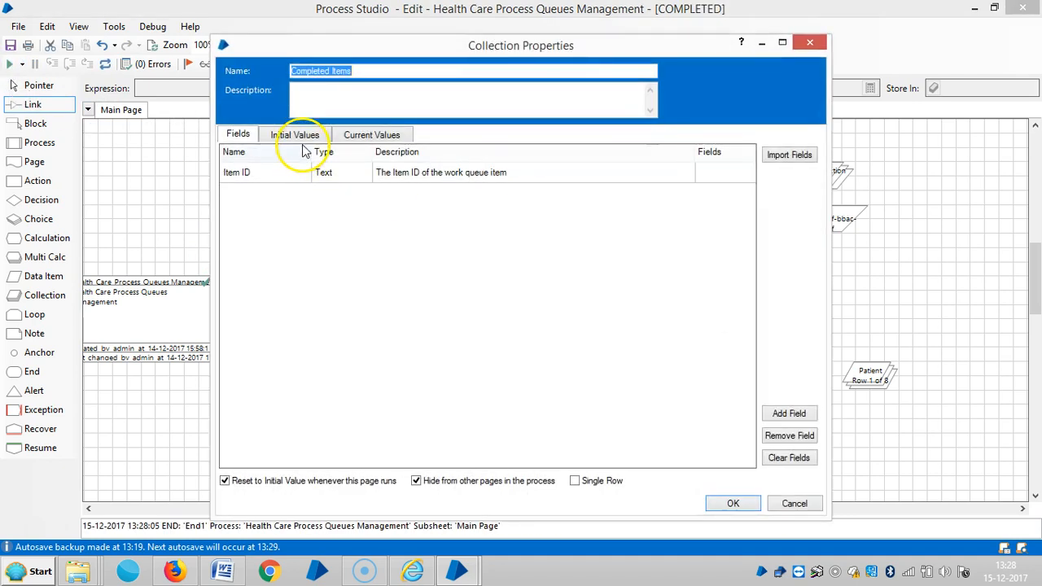
click(371, 133)
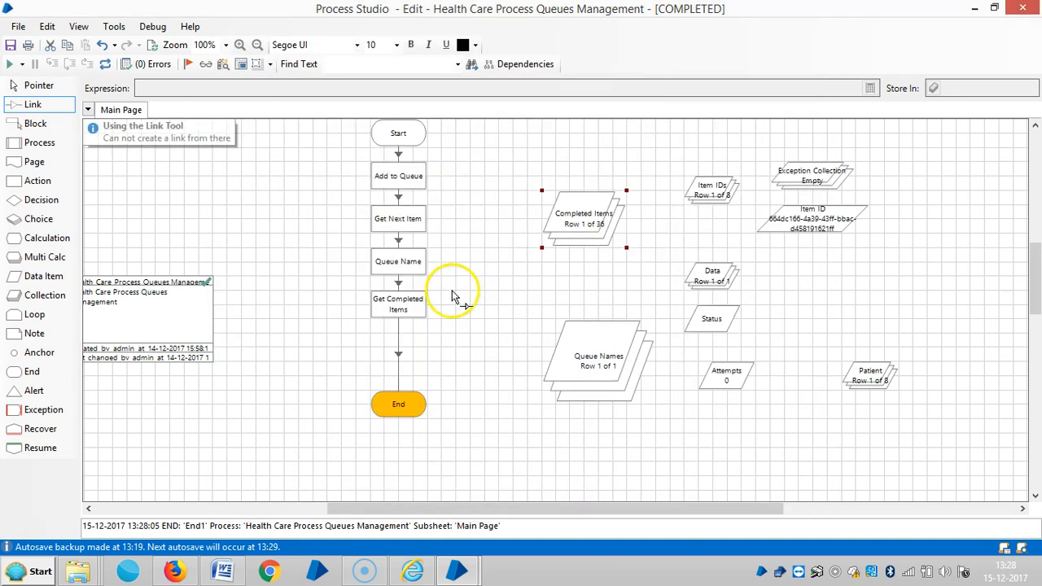
mouse_move(290, 336)
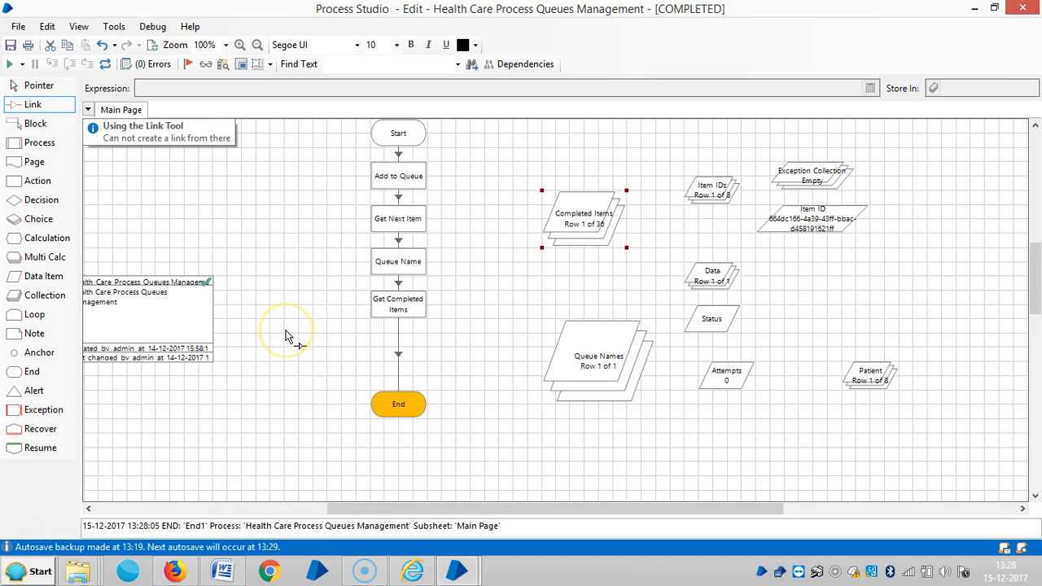